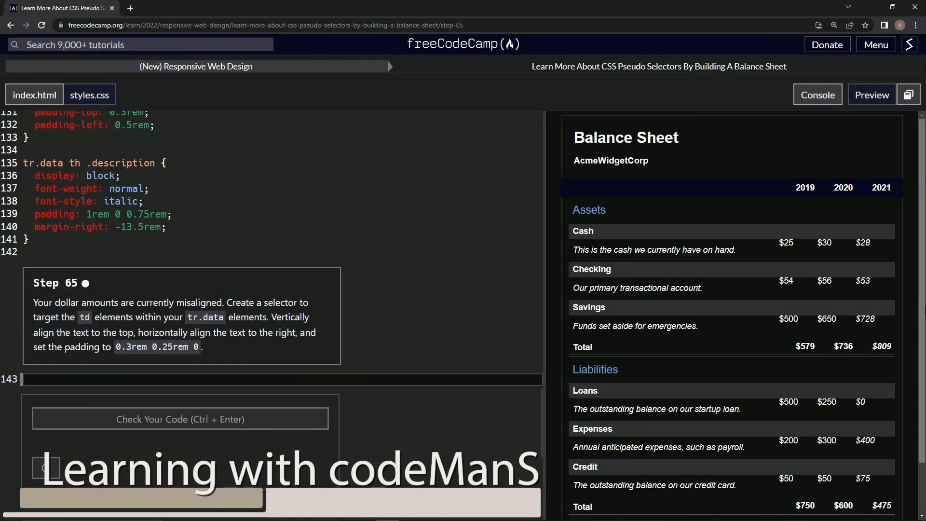
mouse_move(389, 50)
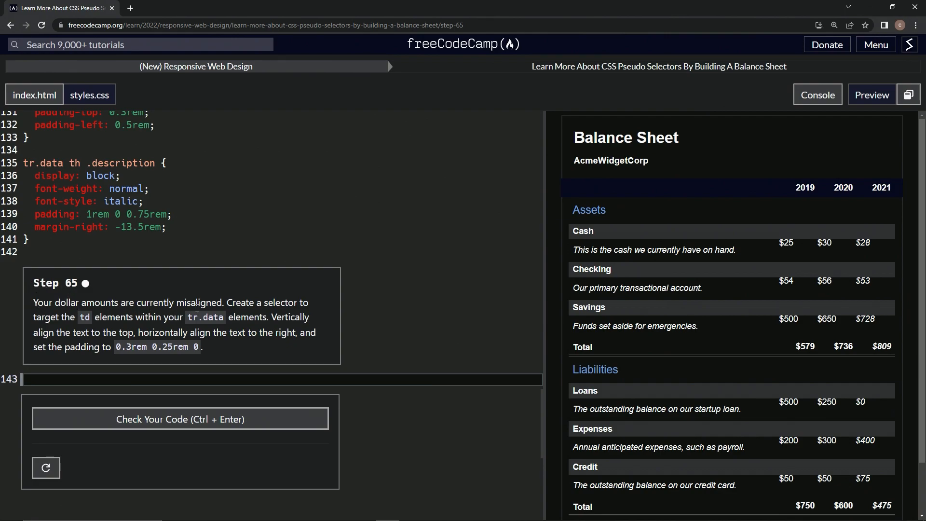
mouse_move(877, 245)
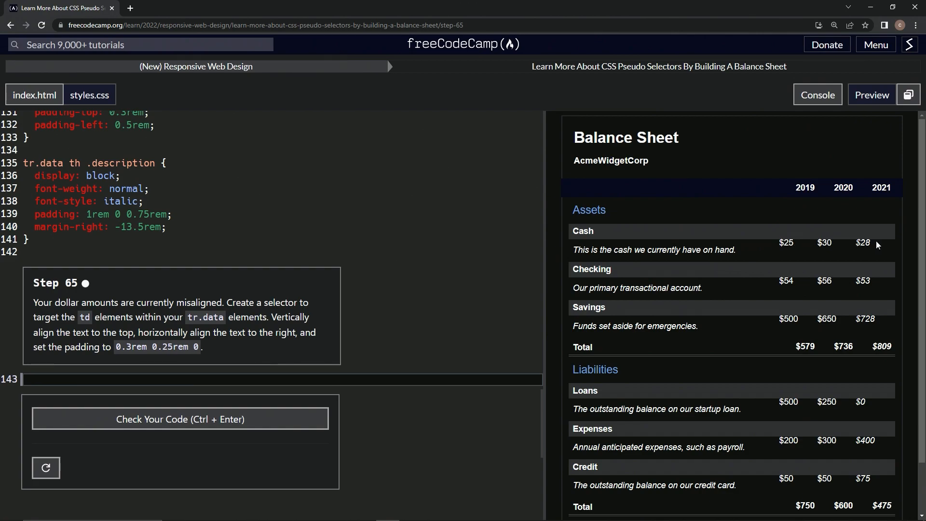
mouse_move(810, 240)
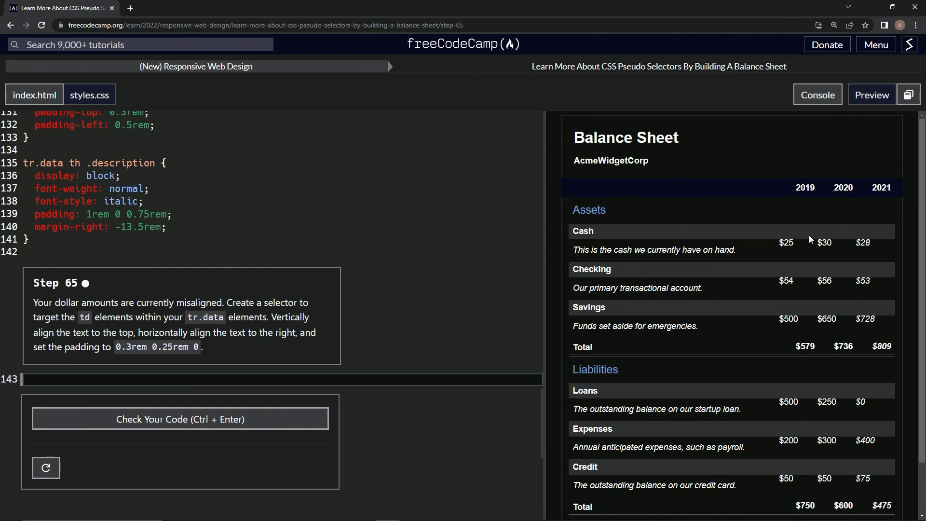
mouse_move(724, 243)
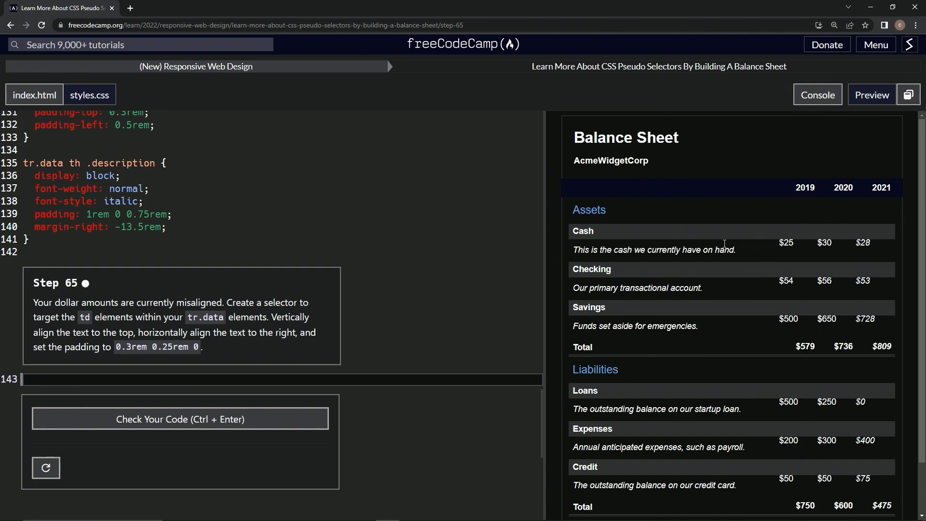
mouse_move(184, 276)
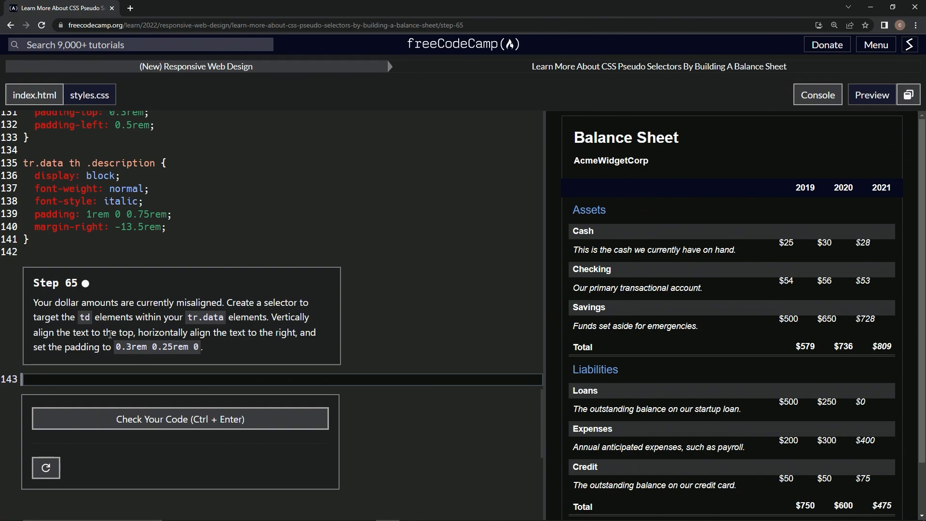
mouse_move(290, 337)
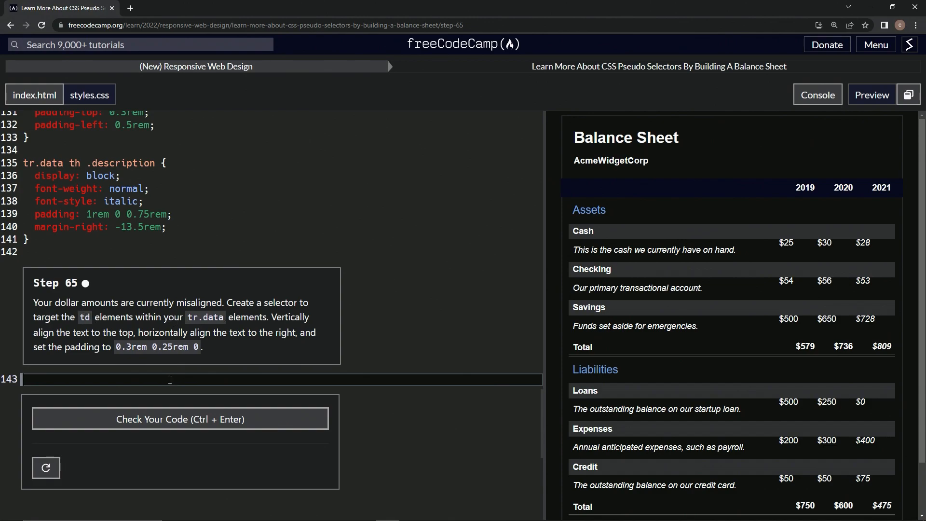
- Add a tr.data td rule in styles.css with vertical-align: top
text(tr.d)
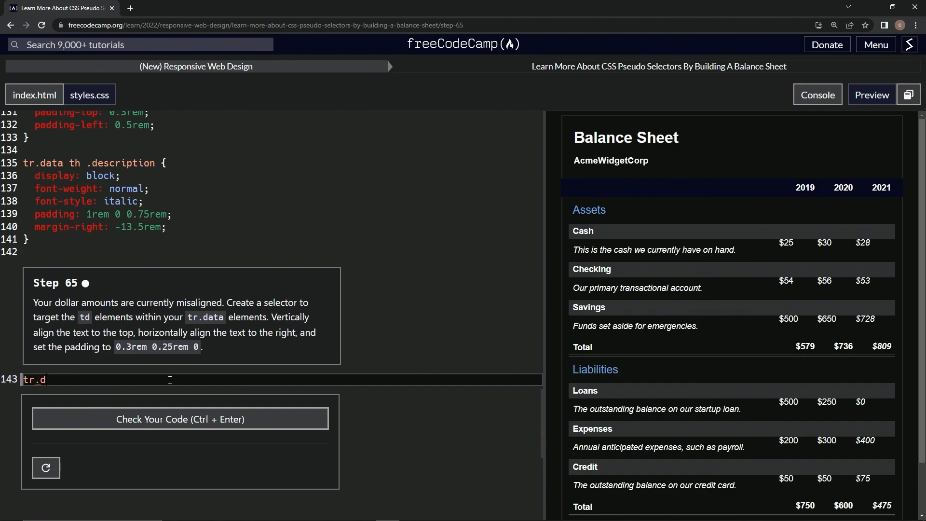
text(ata)
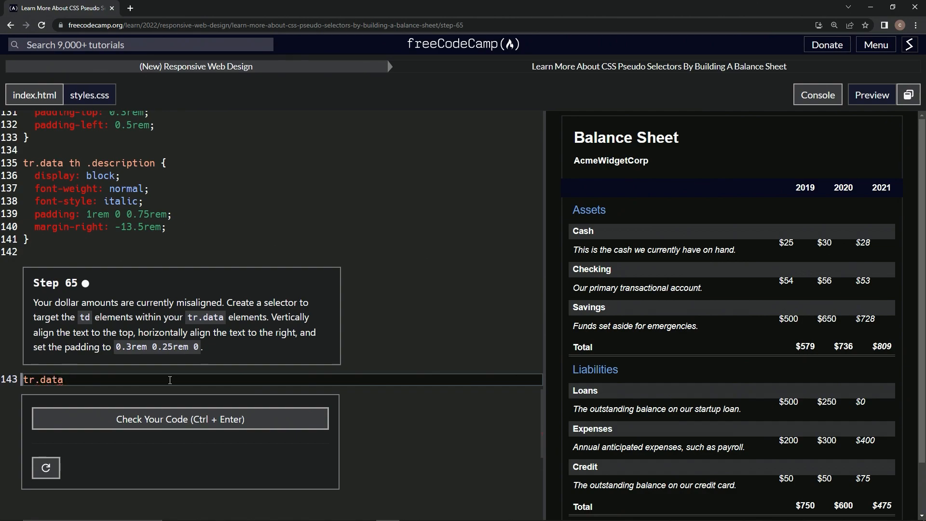
text(td {})
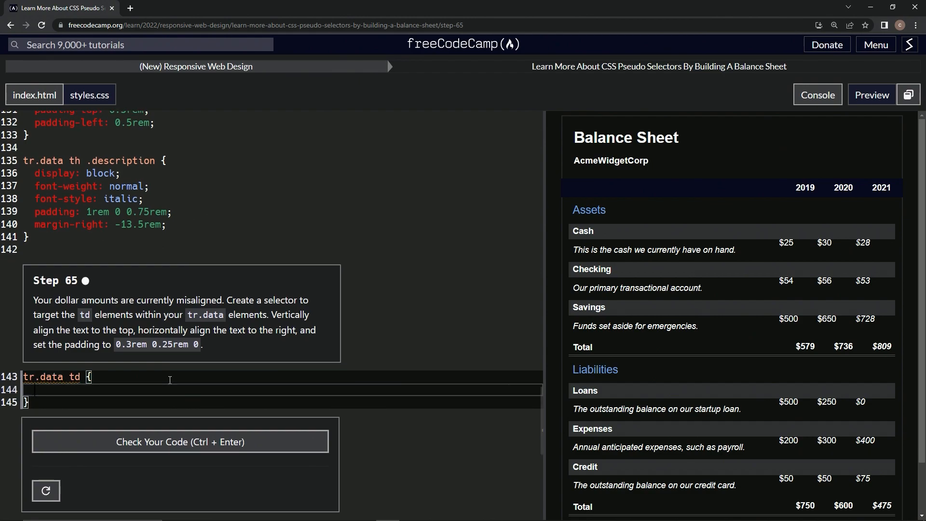
text(vertical-)
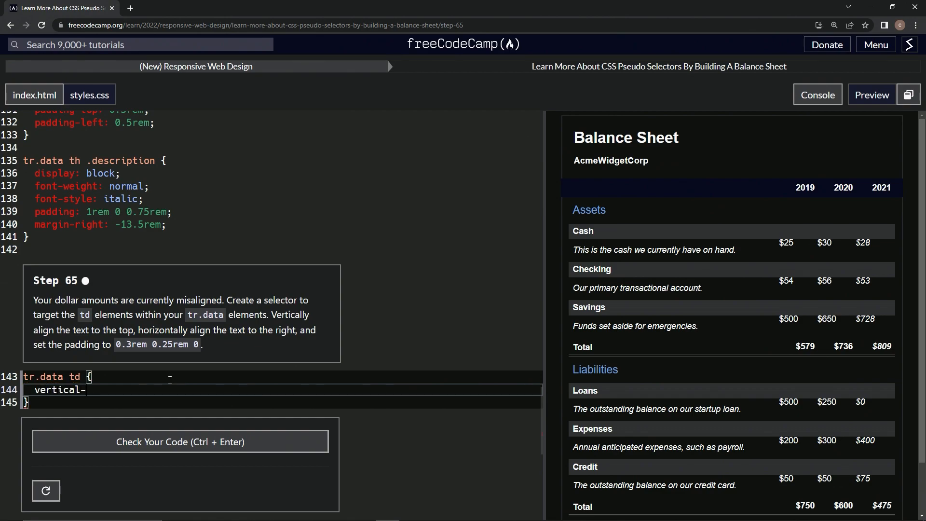
text(align: top;)
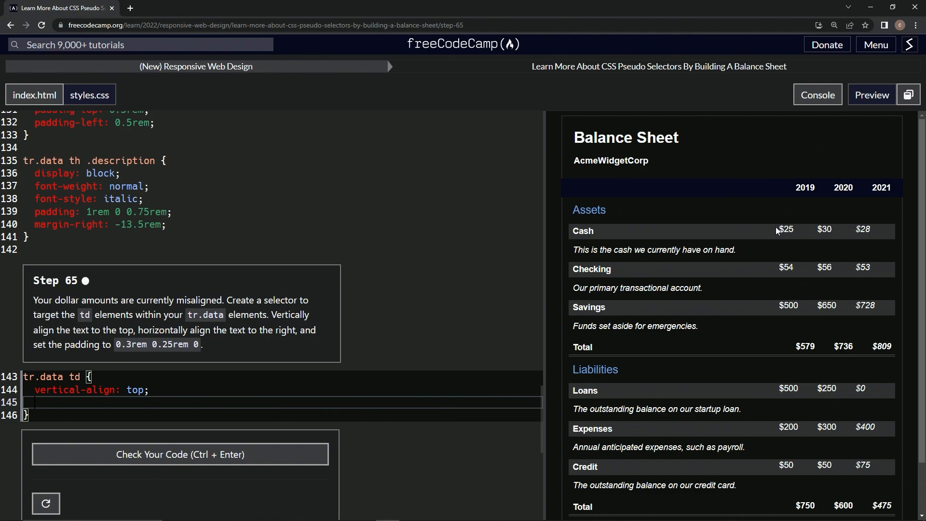
mouse_move(169, 378)
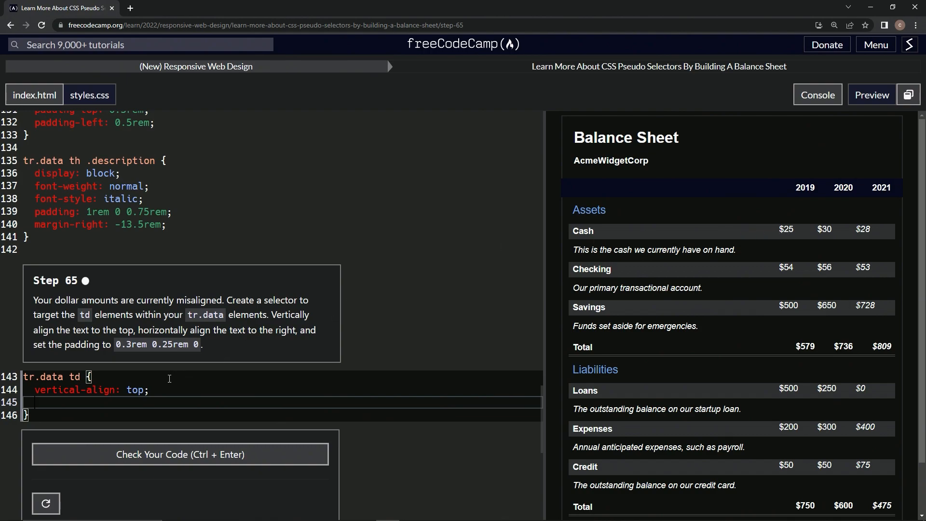
mouse_move(393, 349)
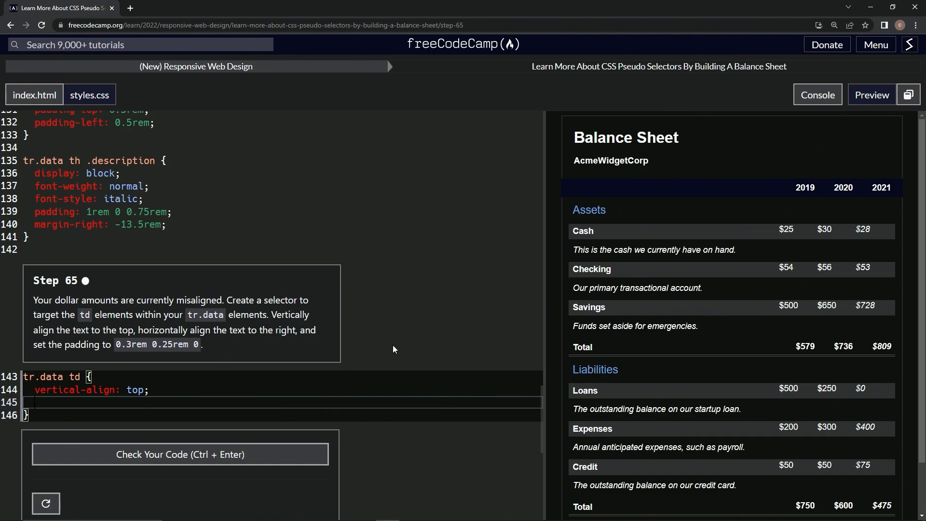
- Add text-align: right inside the tr.data td rule
text(text)
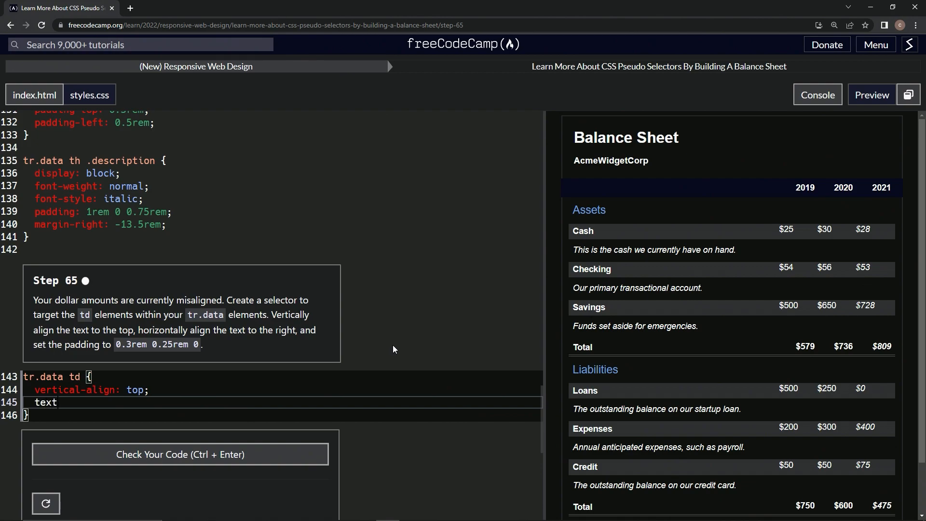
text(-al)
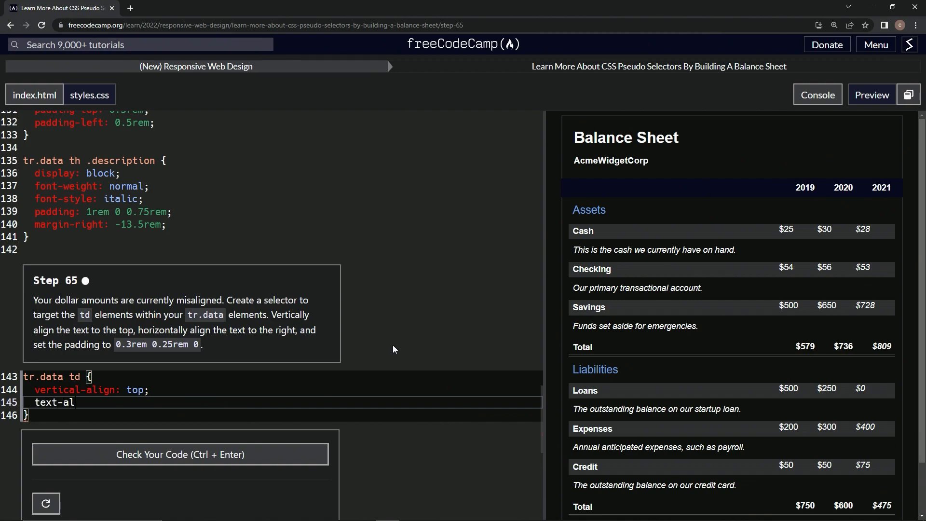
text(ign: right)
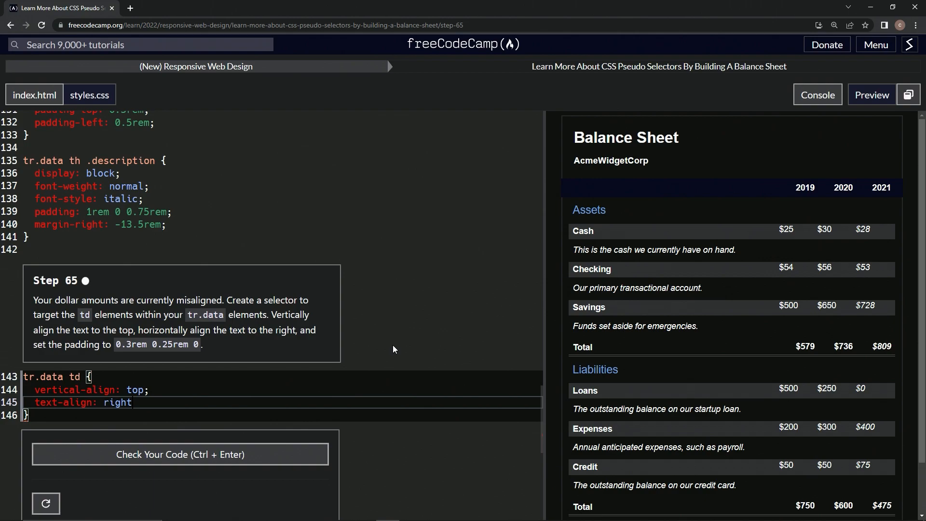
text(;)
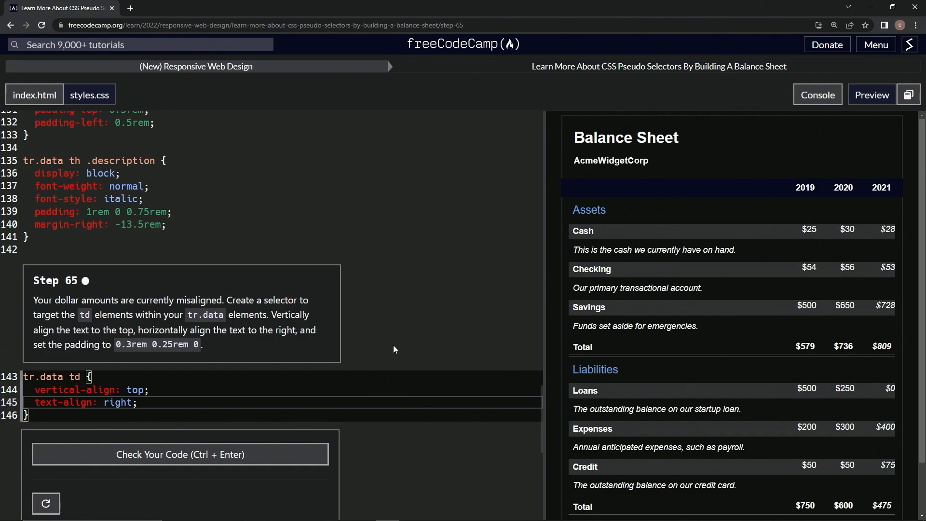
mouse_move(814, 203)
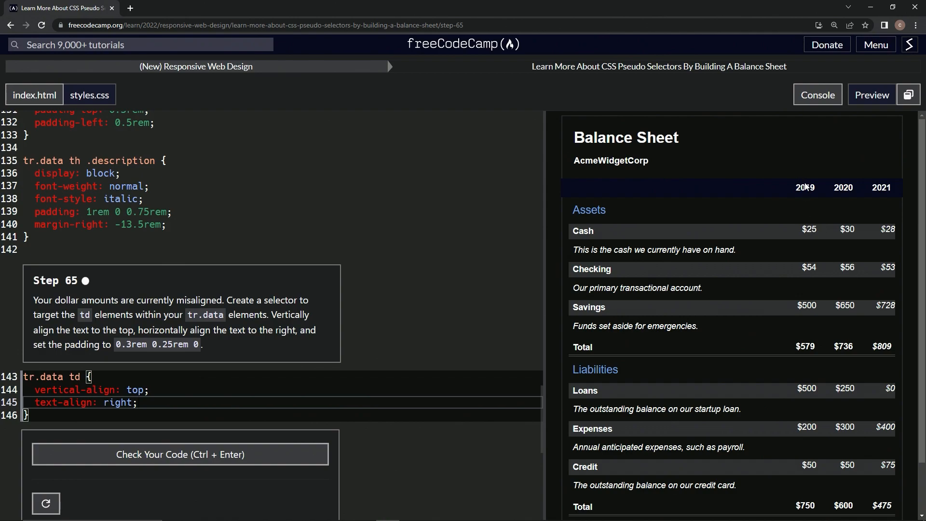
mouse_move(197, 364)
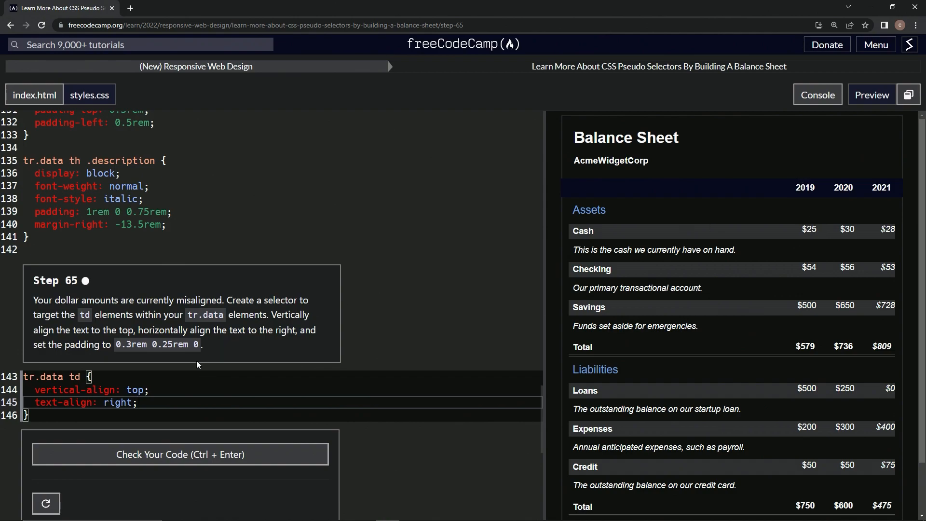
mouse_move(437, 376)
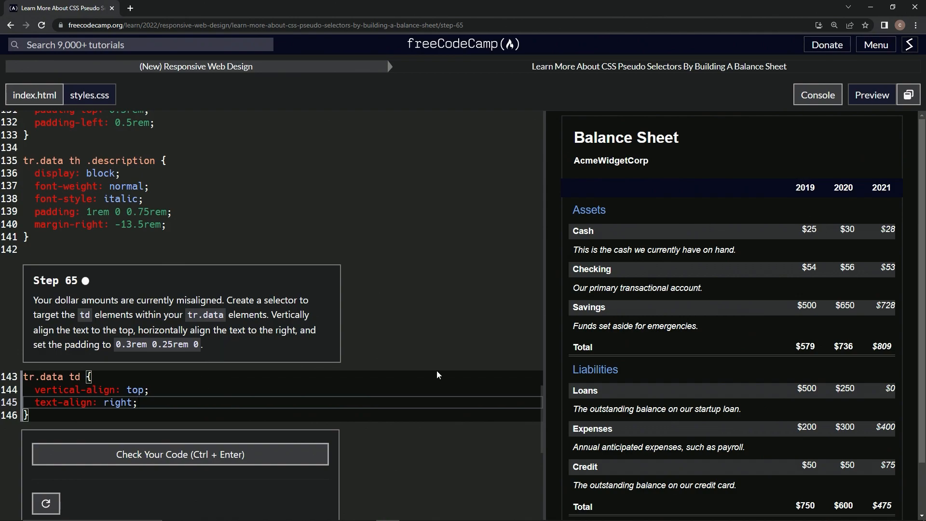
mouse_move(417, 346)
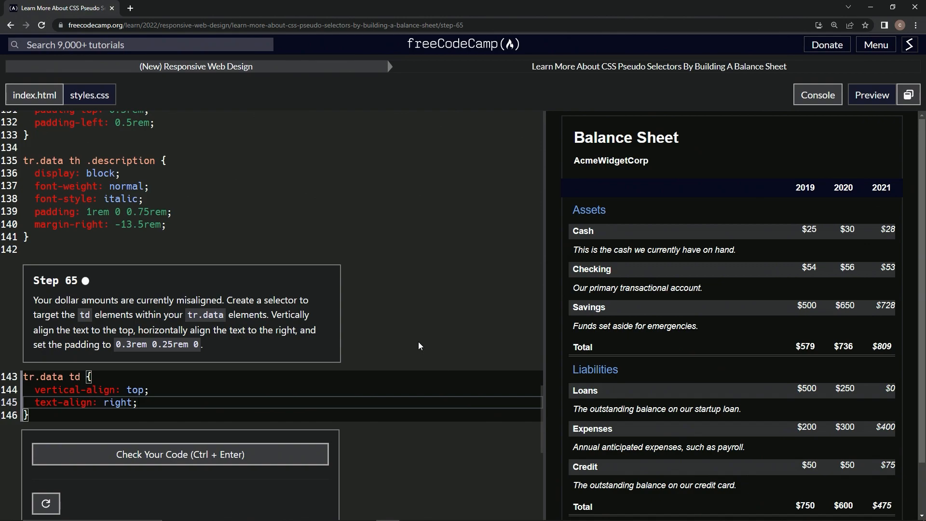
- Add padding: .3rem .25rem 0 as the third declaration in tr.data td
text(padding)
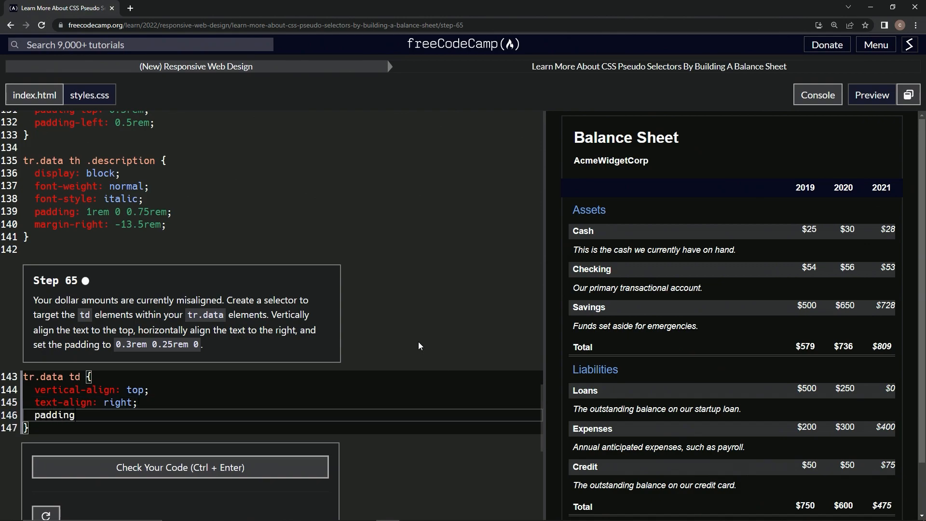
text(.3)
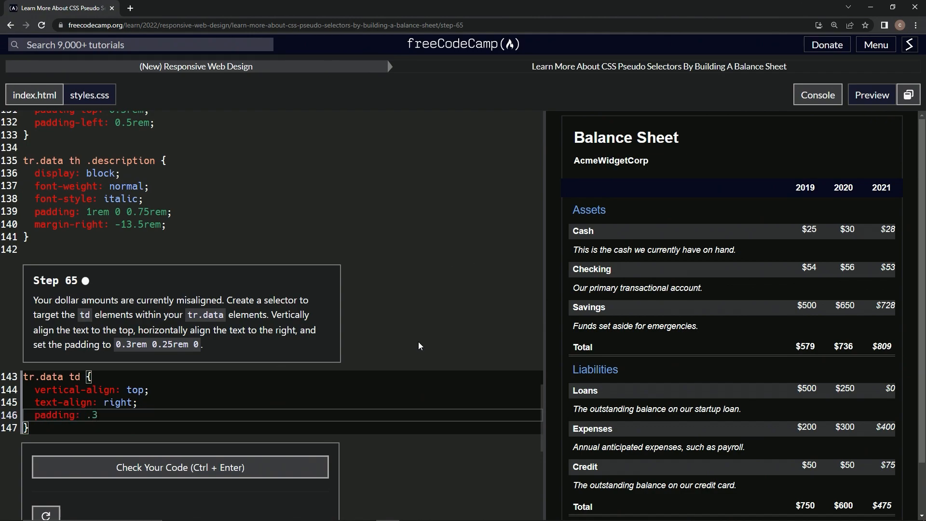
text(rem)
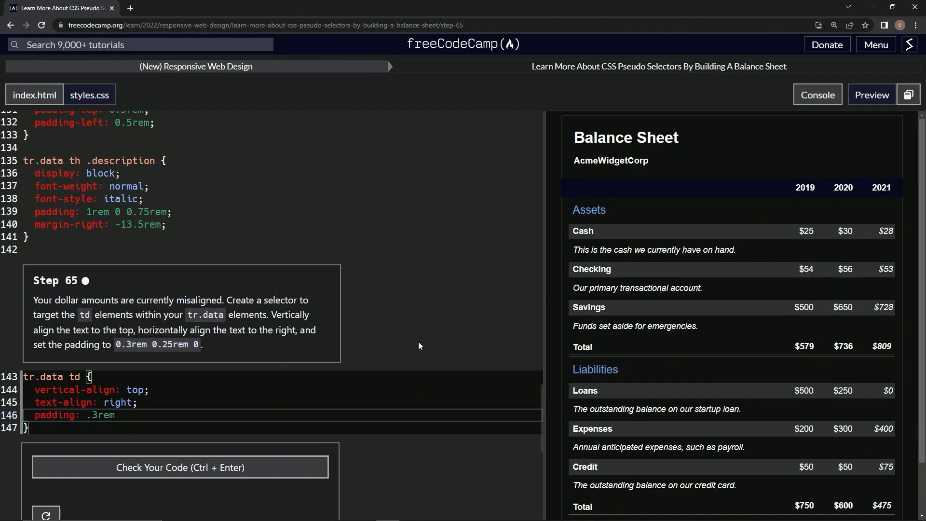
text(.25rem)
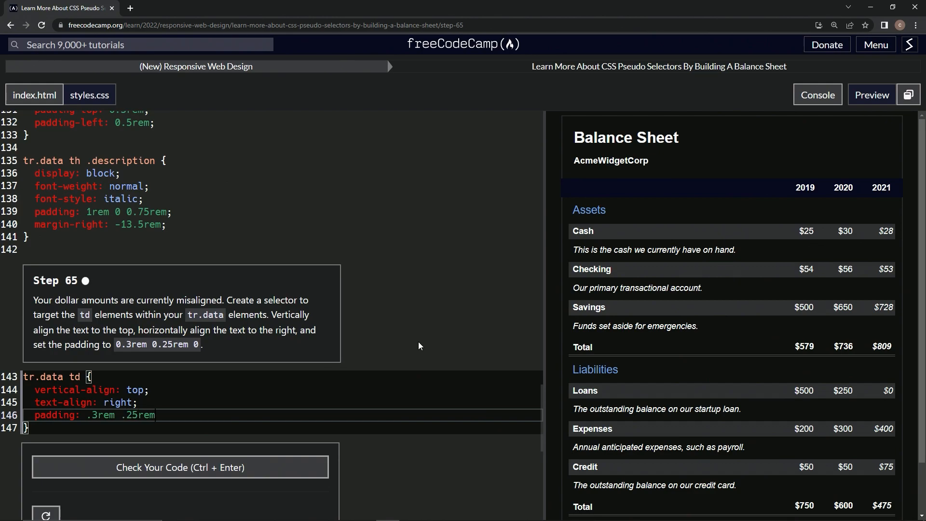
text(o)
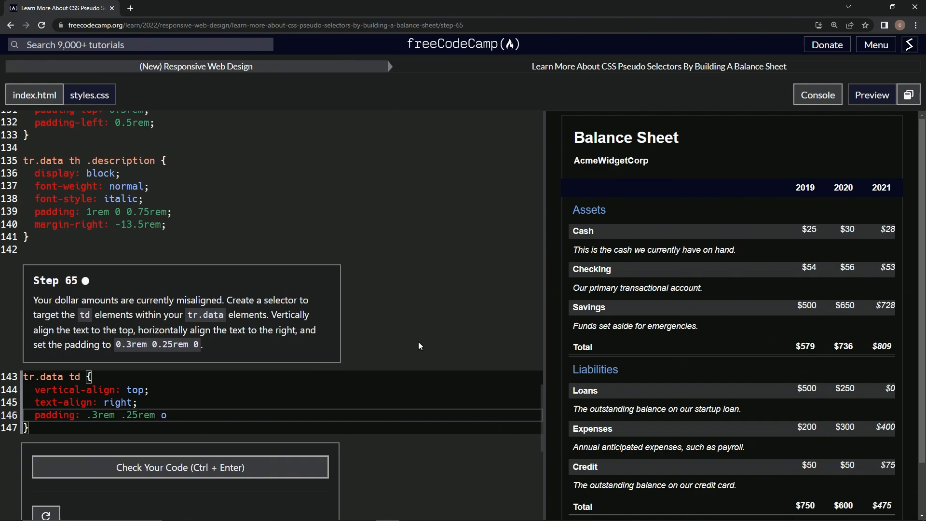
text(0;)
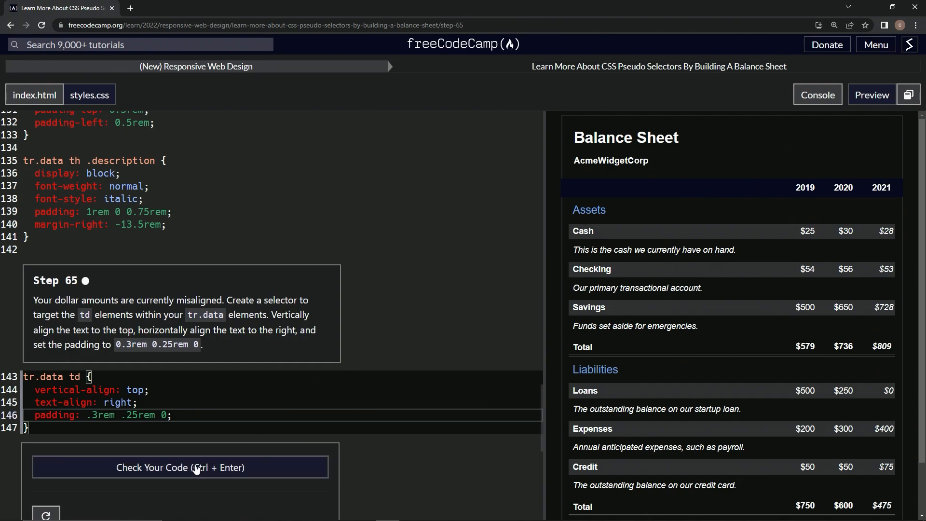
- Check the code for Step 65 and submit it to advance to Step 66
click(179, 467)
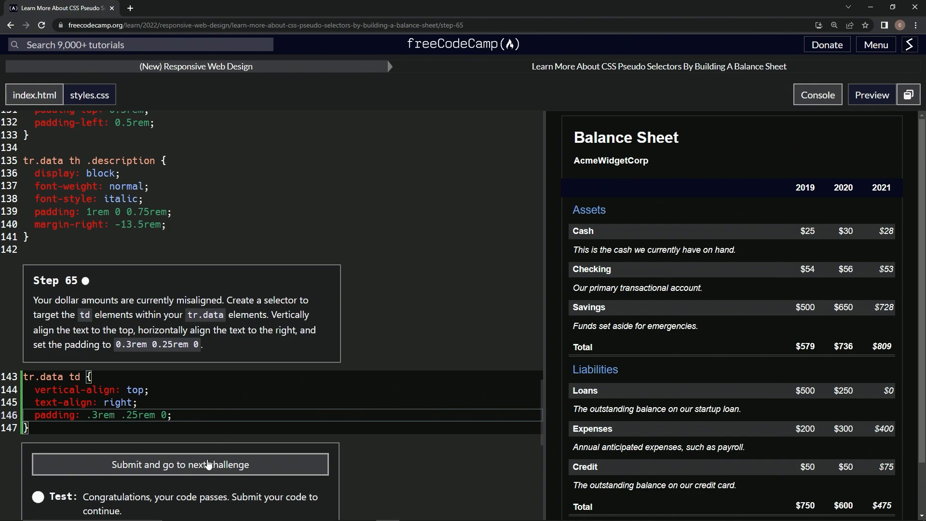
click(180, 464)
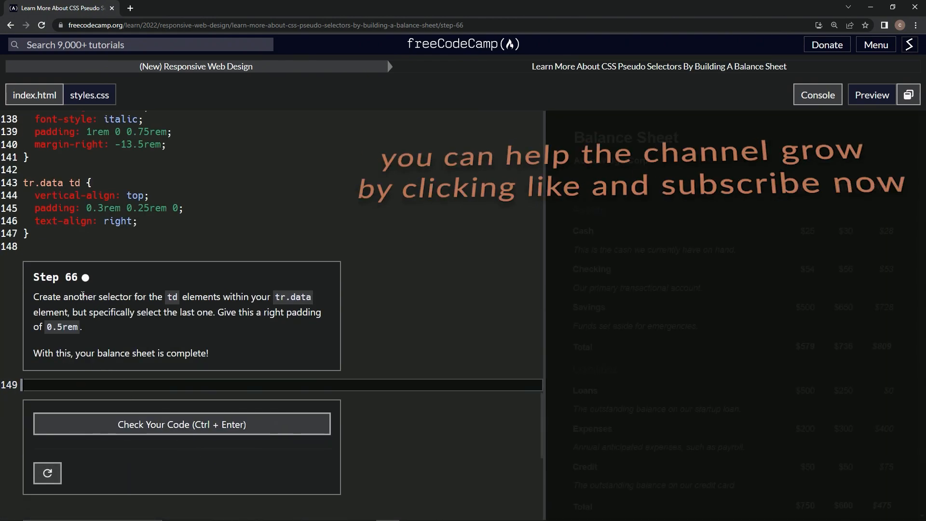
mouse_move(322, 284)
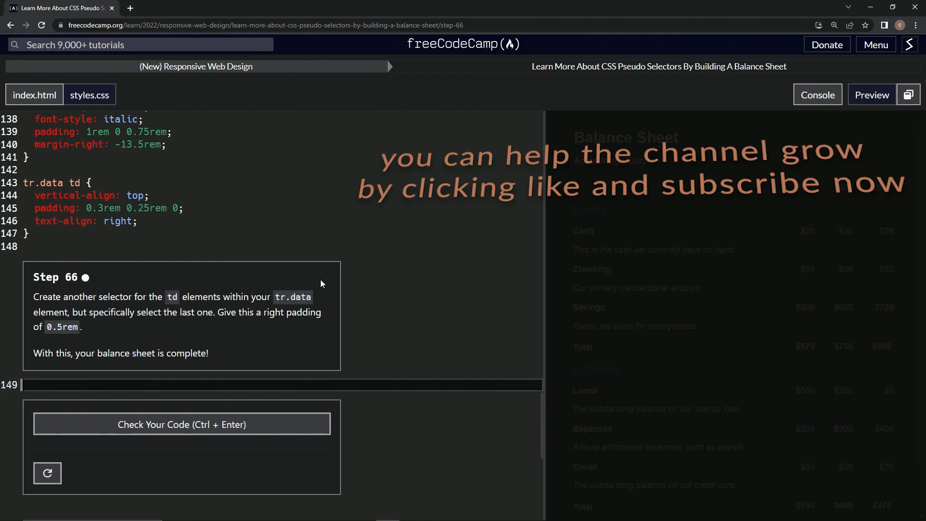